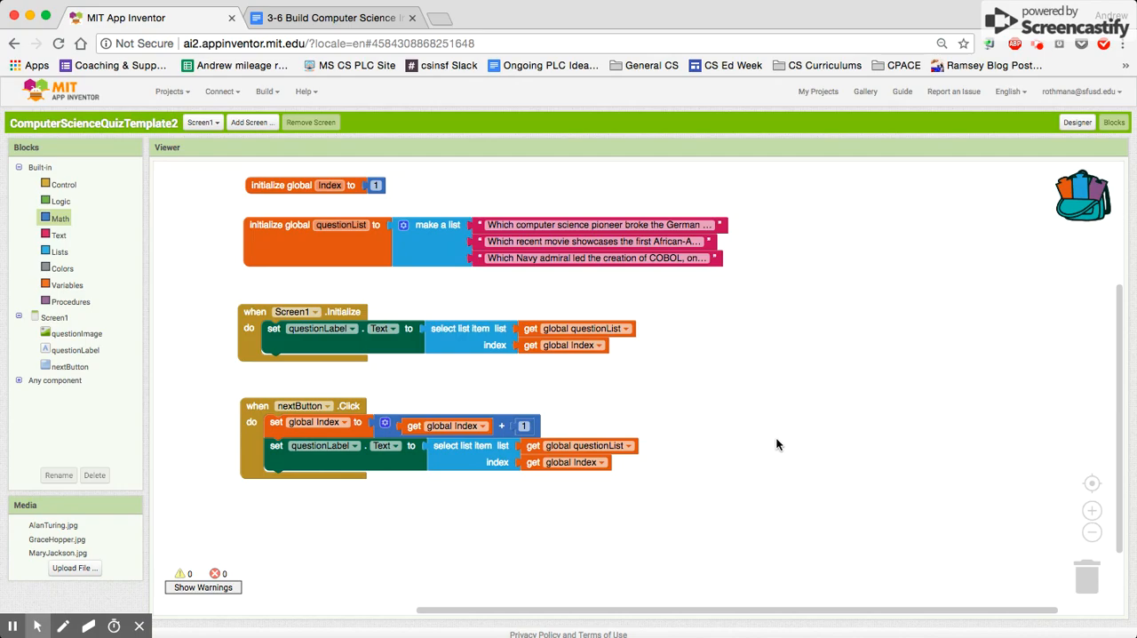
mouse_move(62, 185)
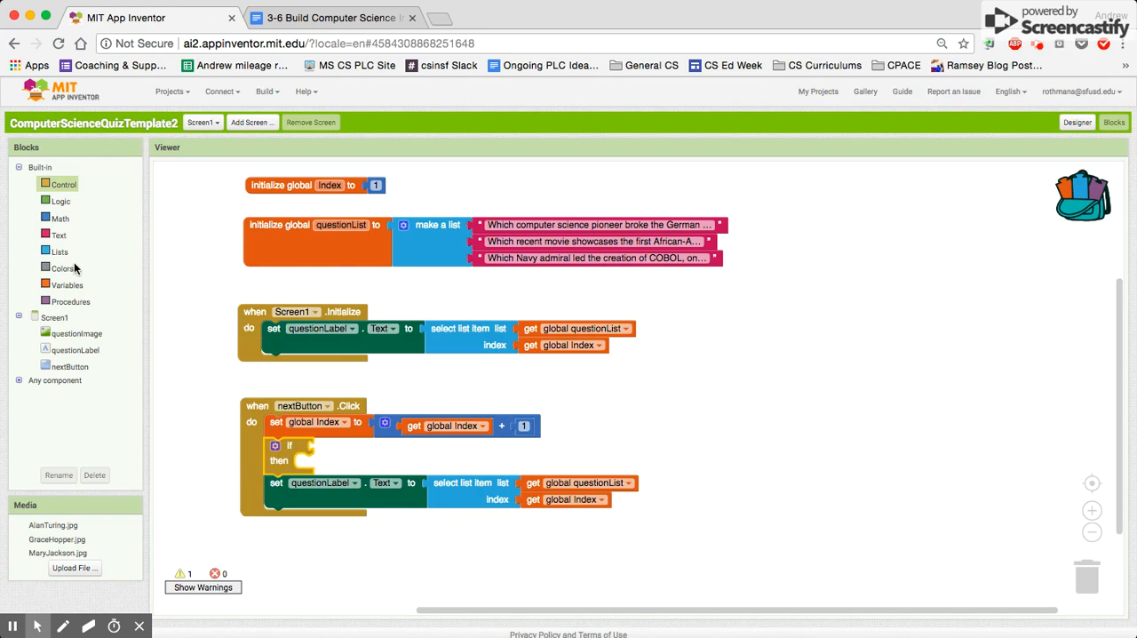
Make the if condition 'global Index > 3' and set global Index to 1 under then.
left_click(60, 218)
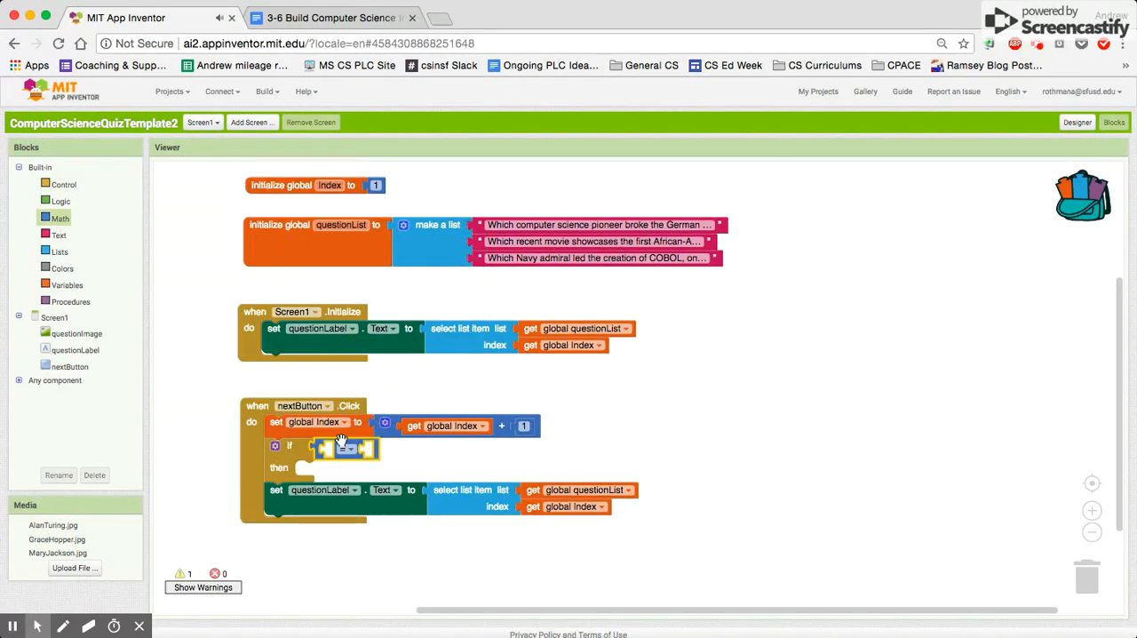
left_click(68, 284)
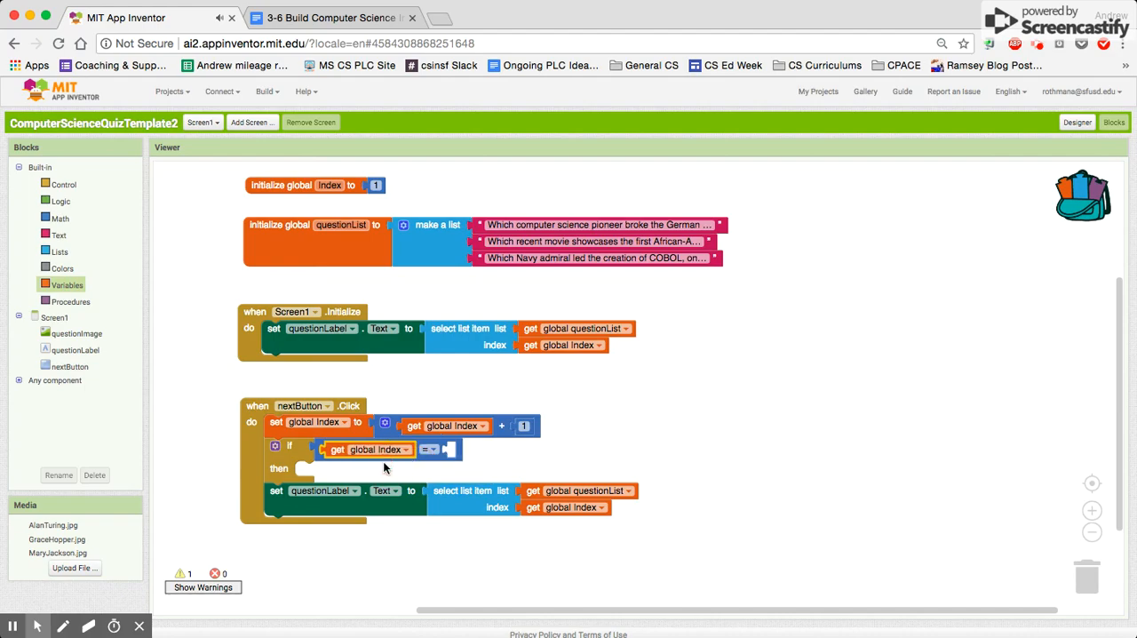
left_click(429, 448)
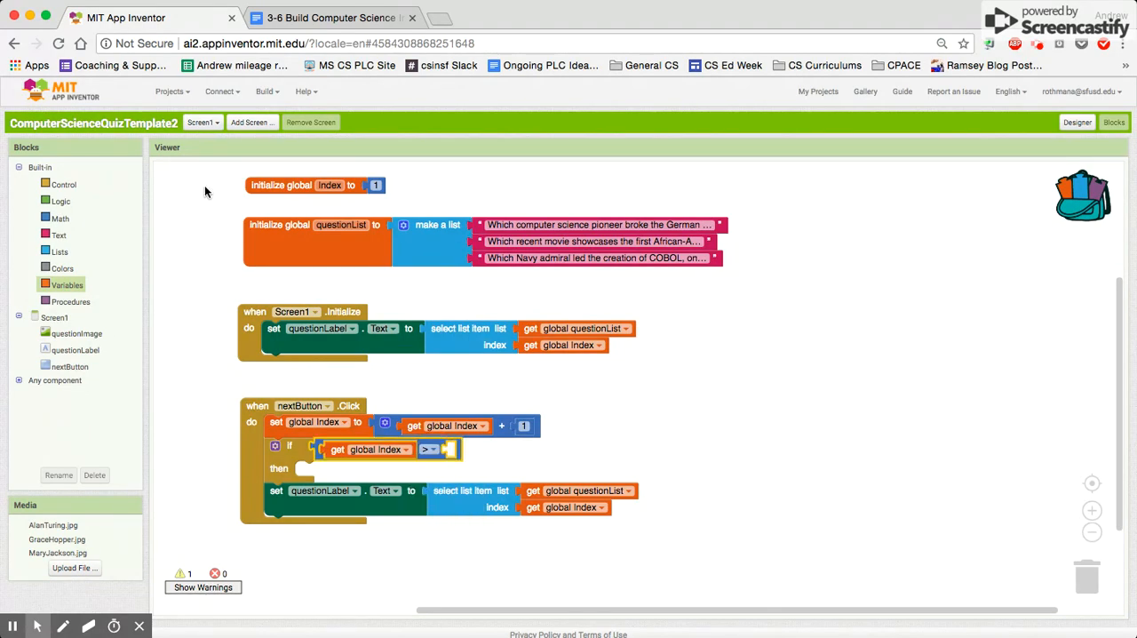
left_click(60, 218)
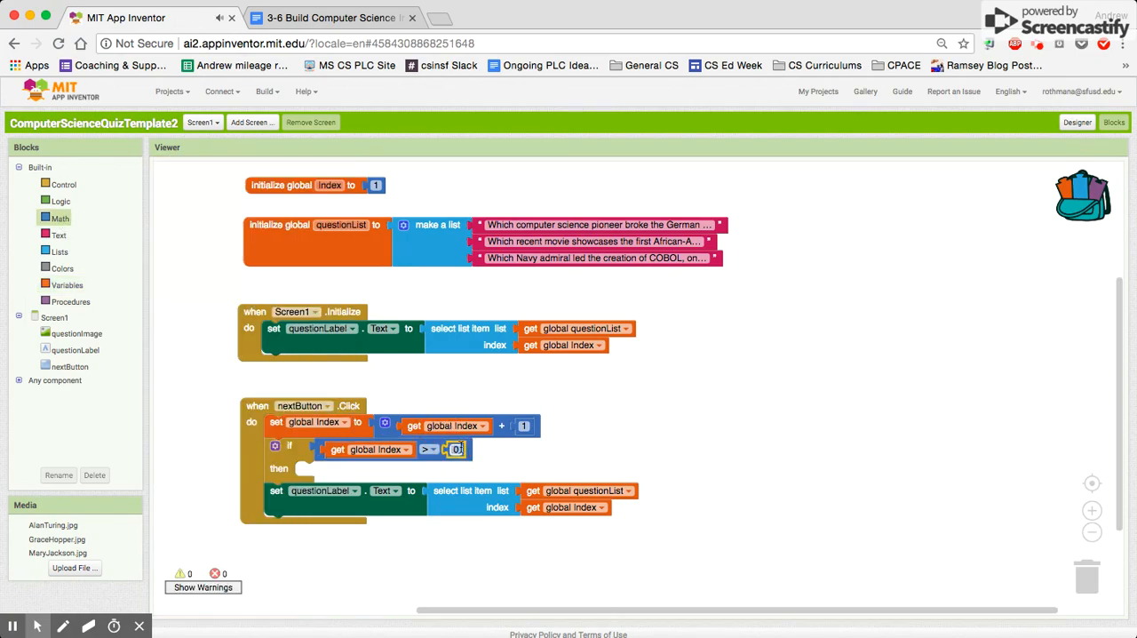
type("3")
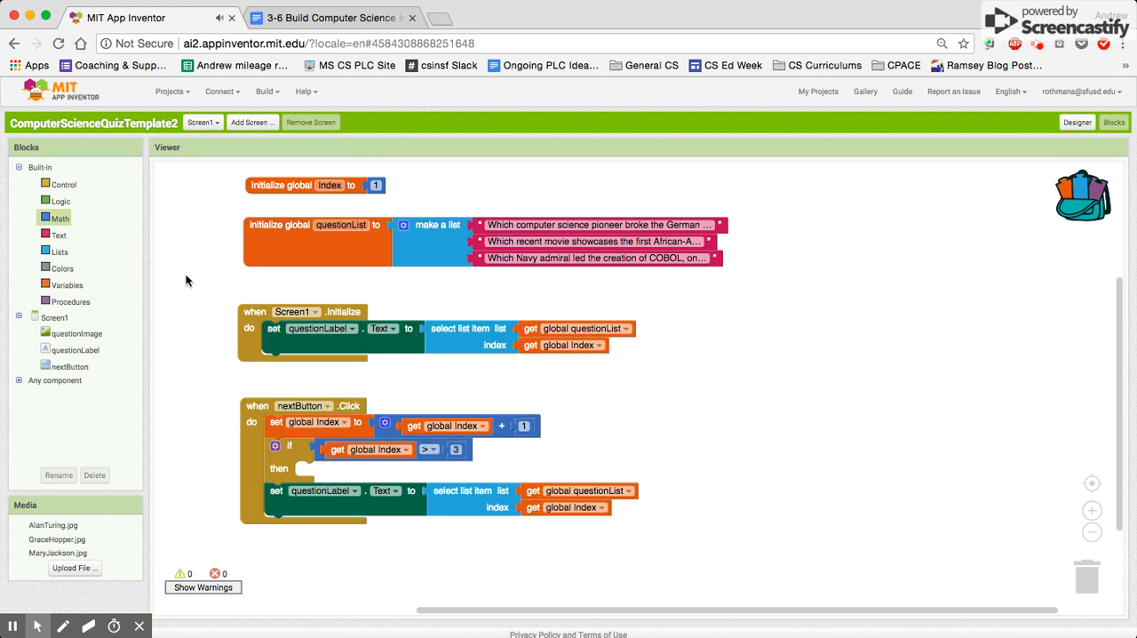
left_click(68, 285)
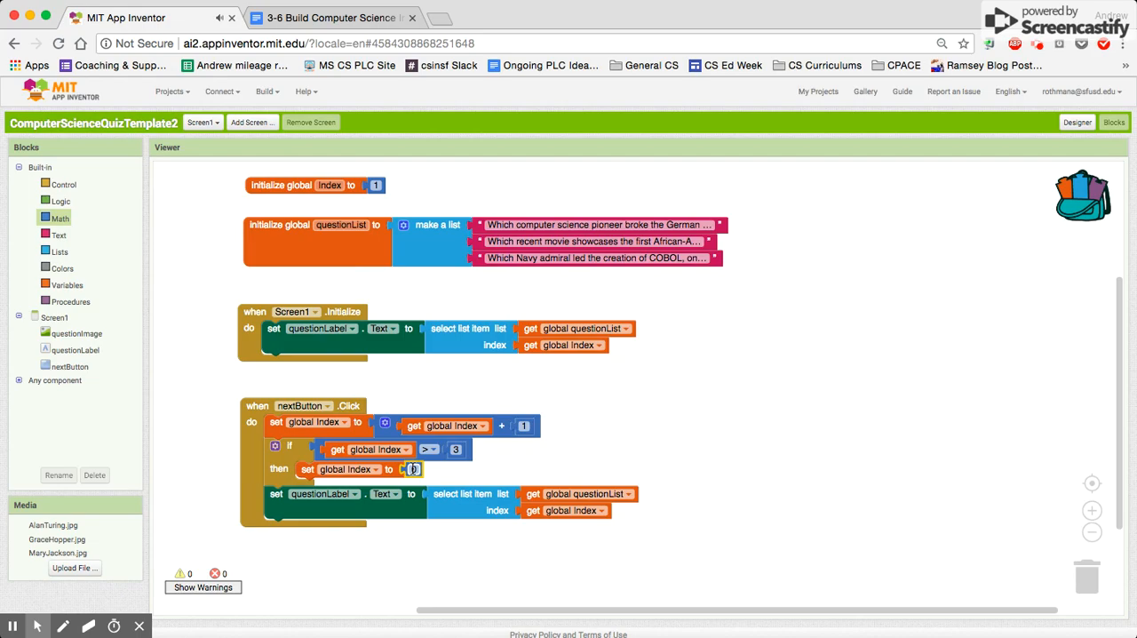
type("1")
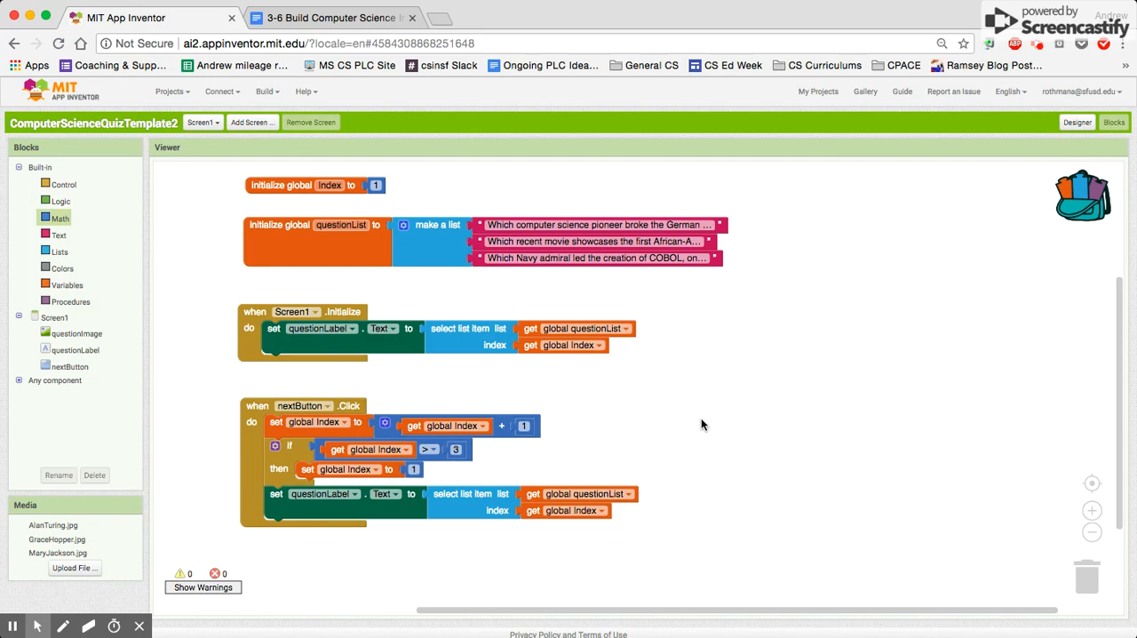
mouse_move(735, 428)
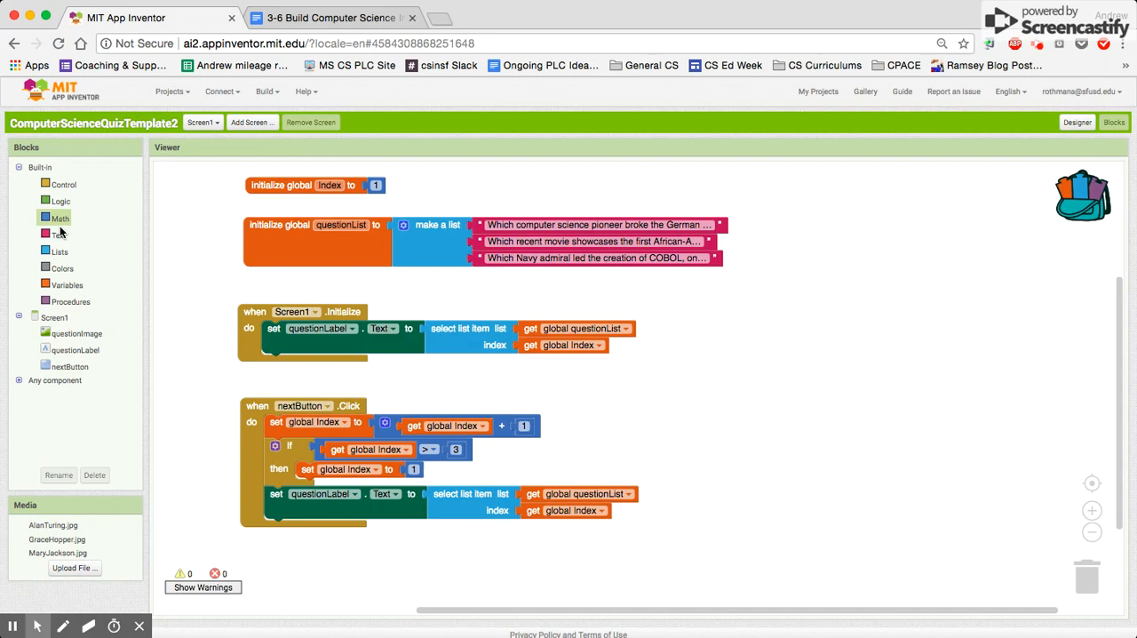
Declare global imageList beside the Screen1 handler, initialised with a three-slot make a list.
left_click(67, 284)
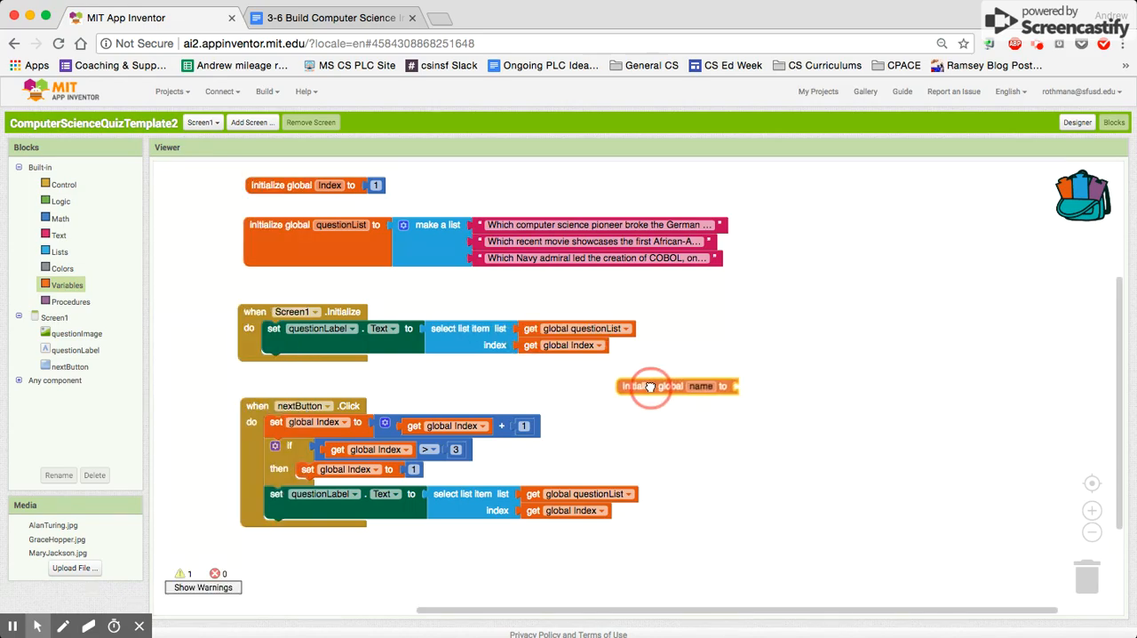
left_click_drag(675, 386, 781, 329)
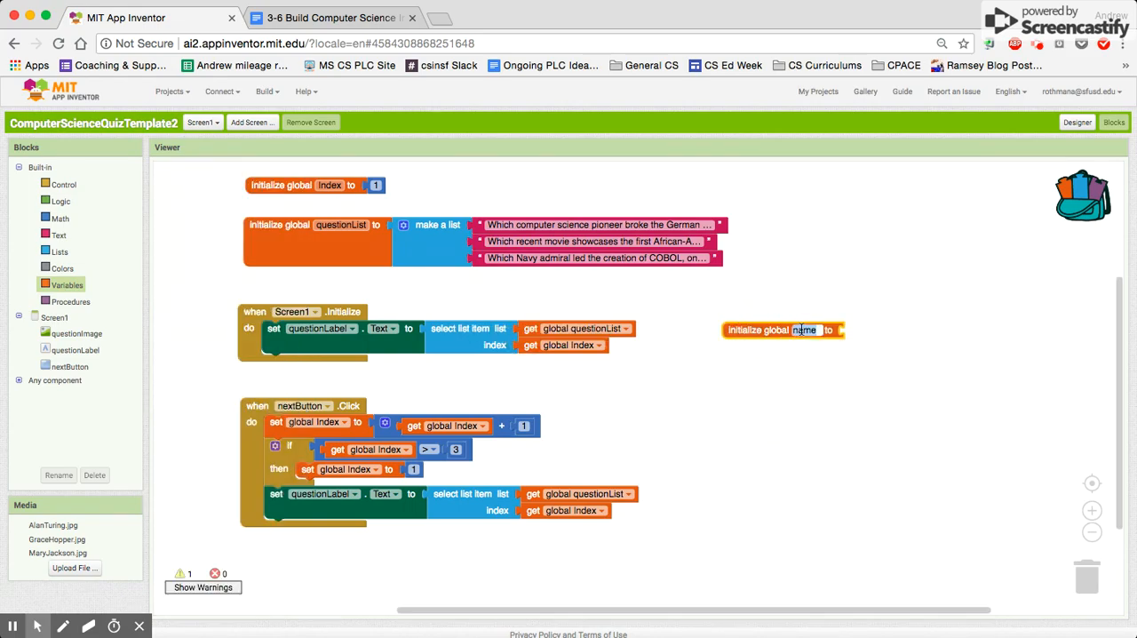
type("imageL")
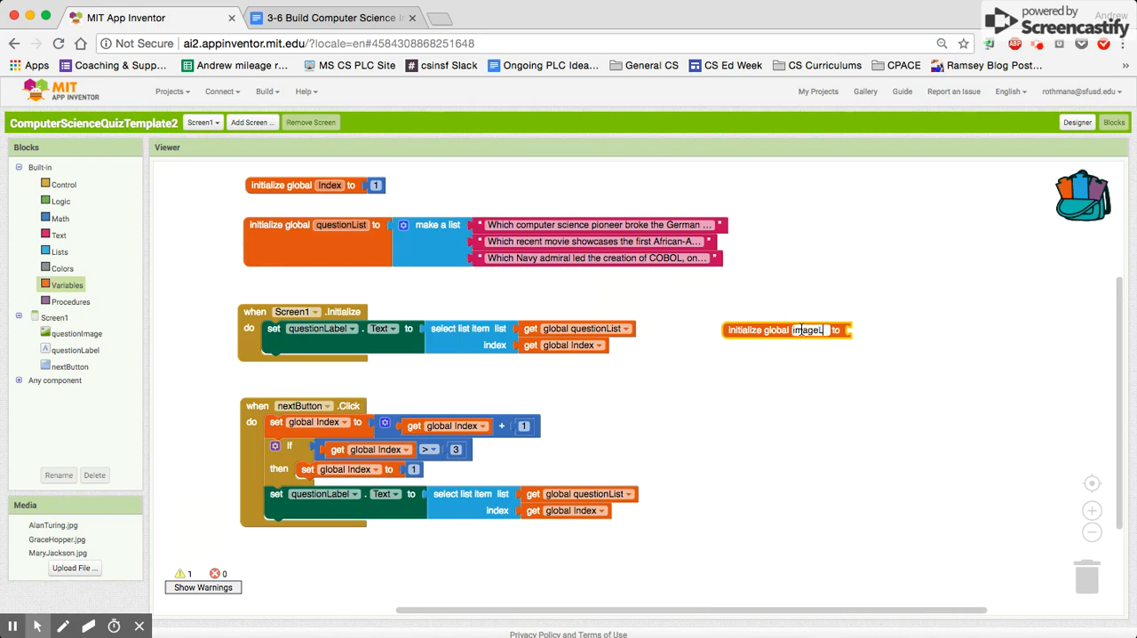
left_click(59, 251)
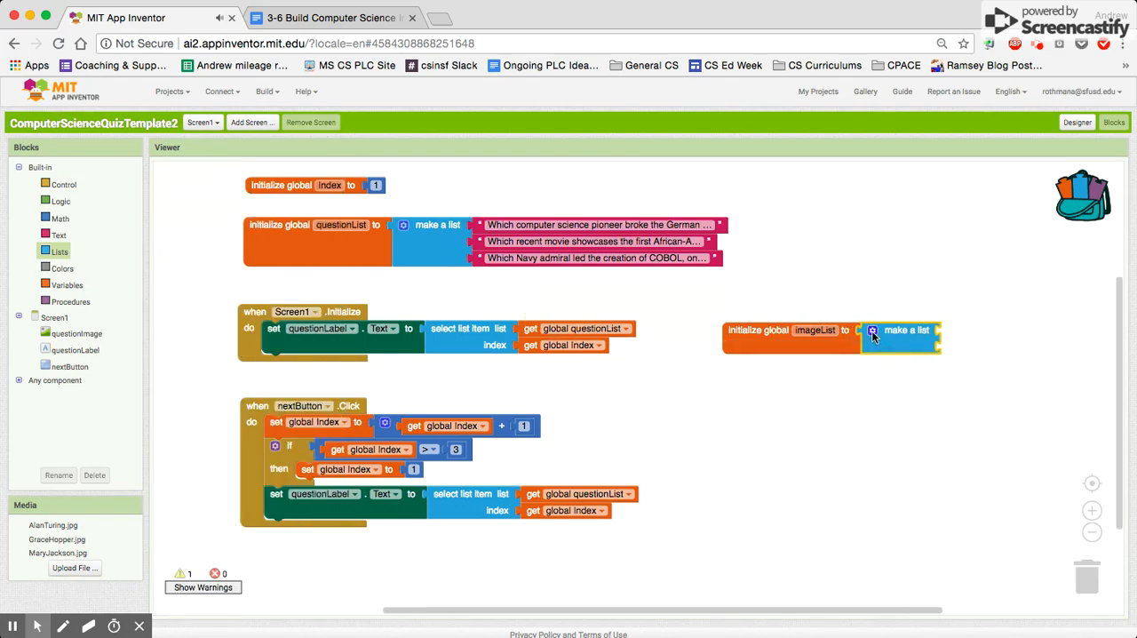
left_click(872, 330)
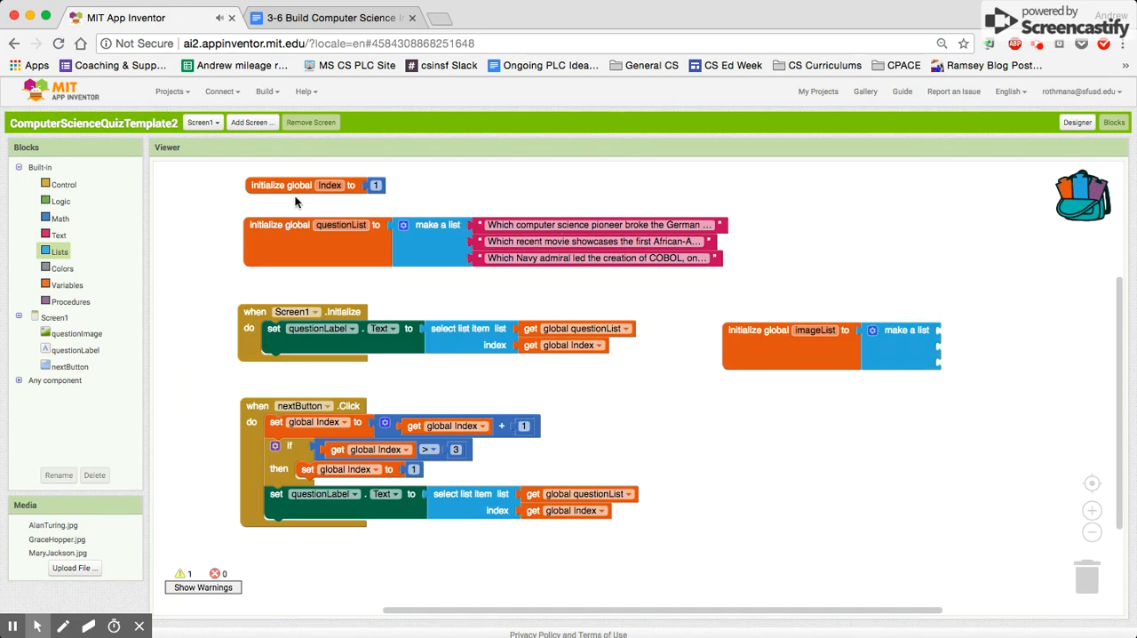
Fill imageList's three slots with AlanTuring.jpg, MaryJackson.jpg and GraceHopper.jpg text blocks.
left_click(59, 235)
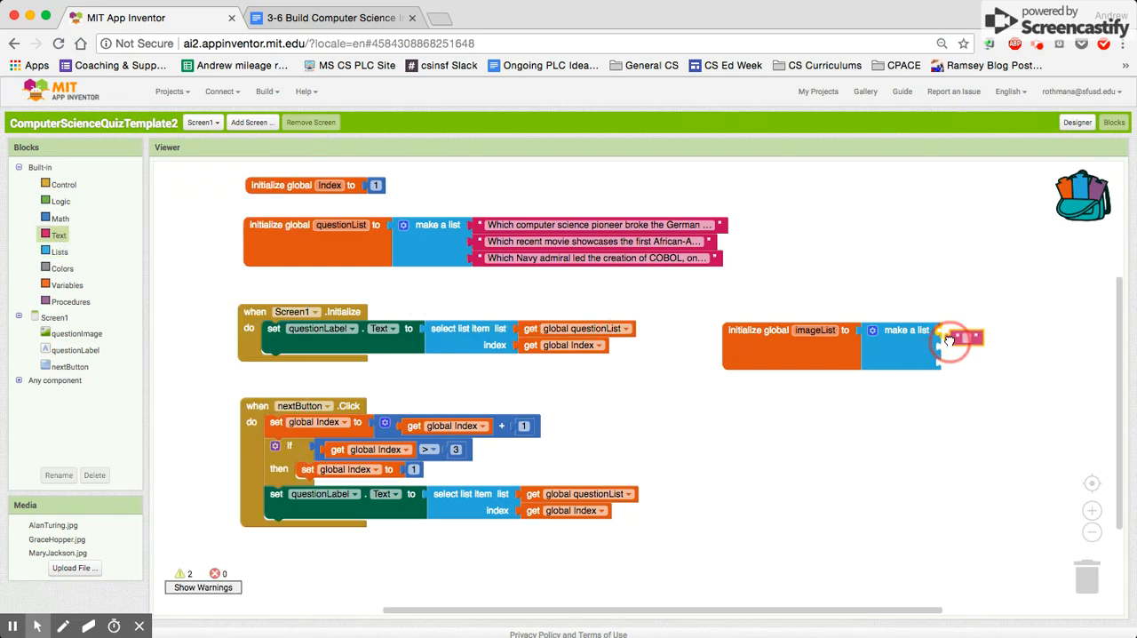
type("AlanTuring.jpg")
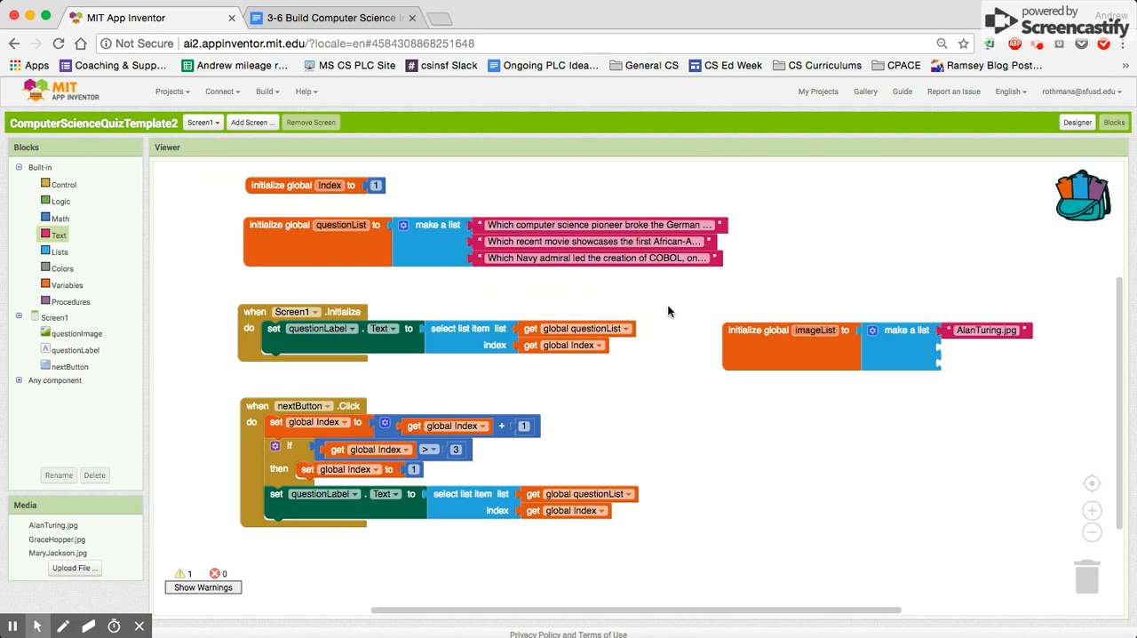
left_click(59, 235)
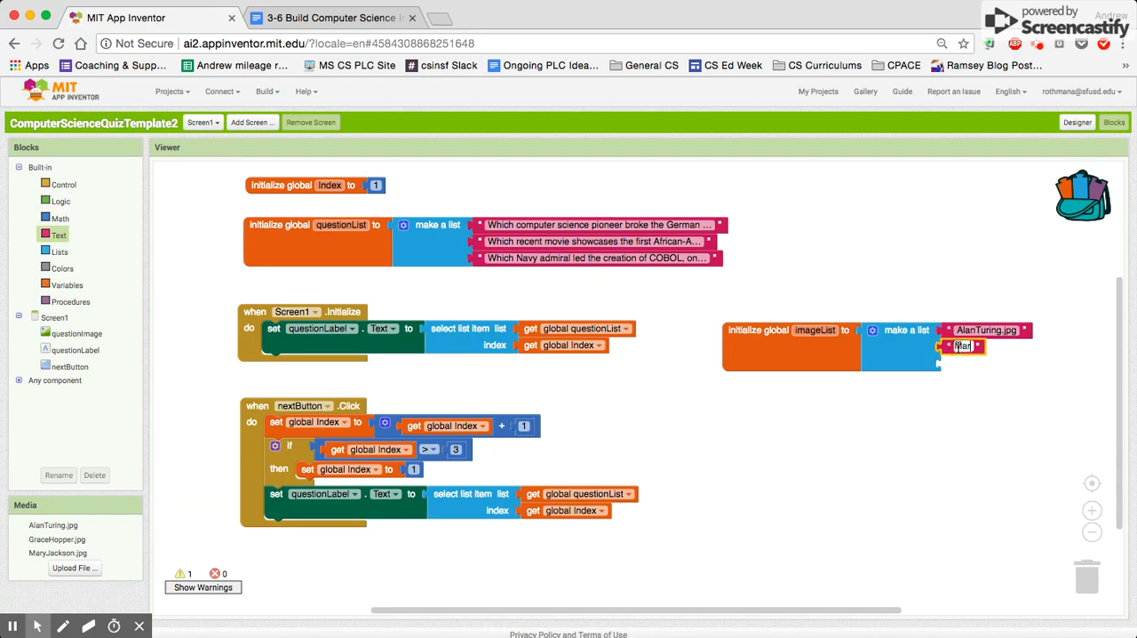
type("MaryJackson.jpg")
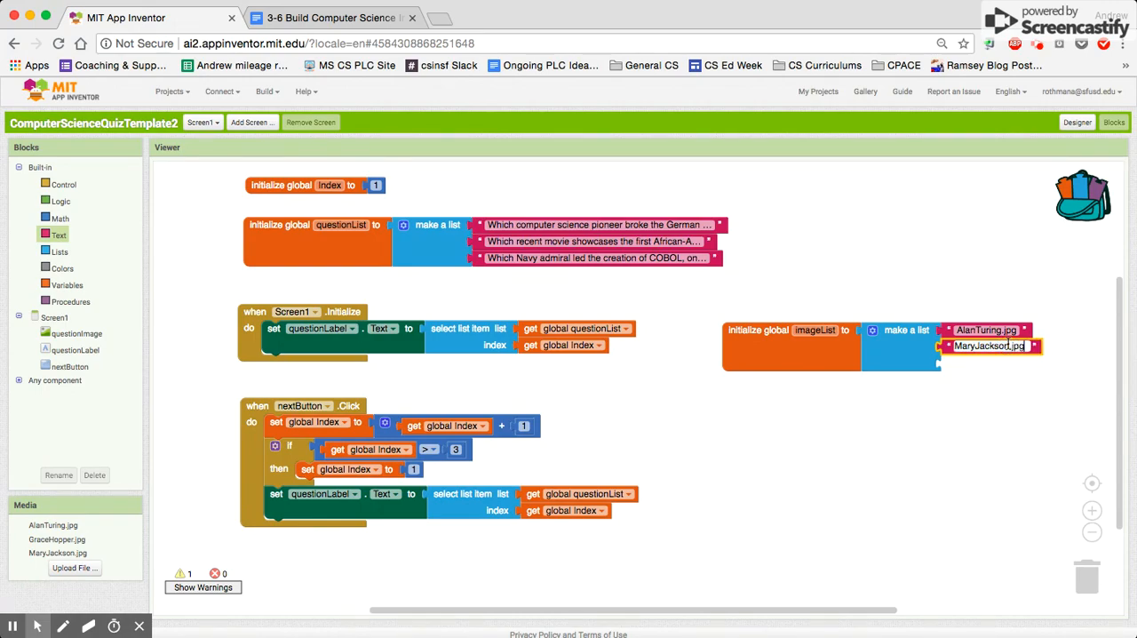
left_click(59, 235)
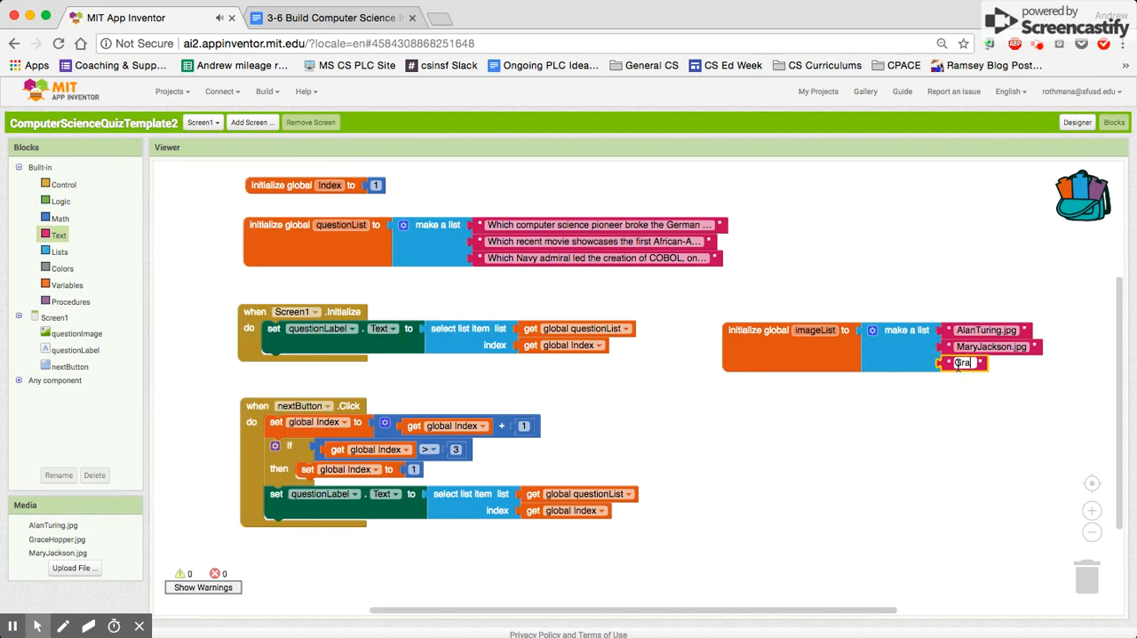
type("GraceHold")
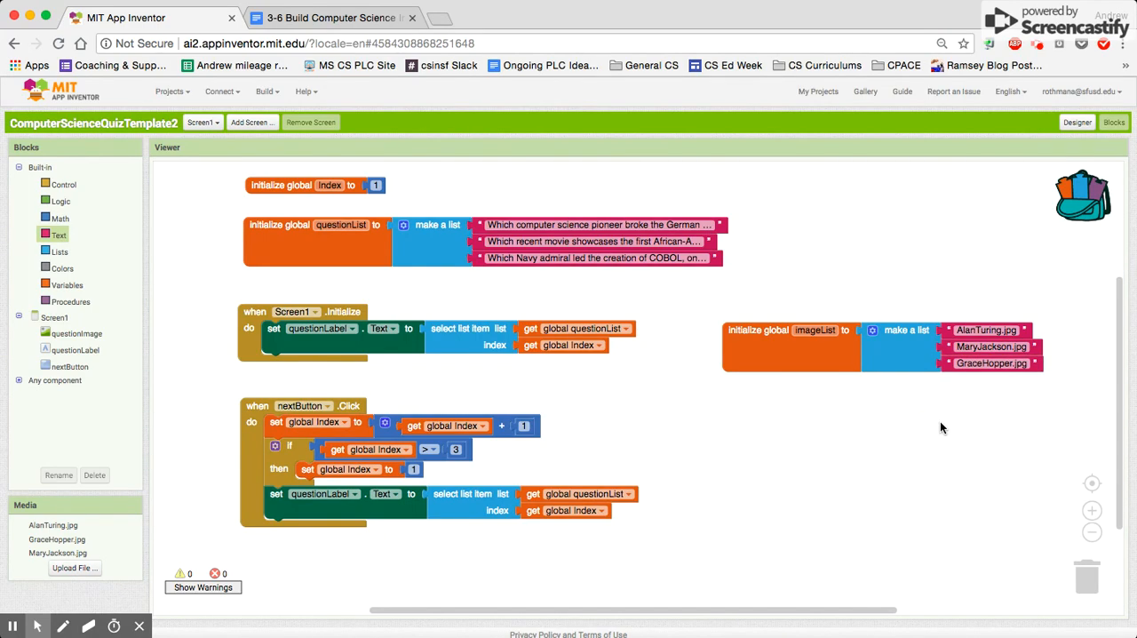
mouse_move(782, 363)
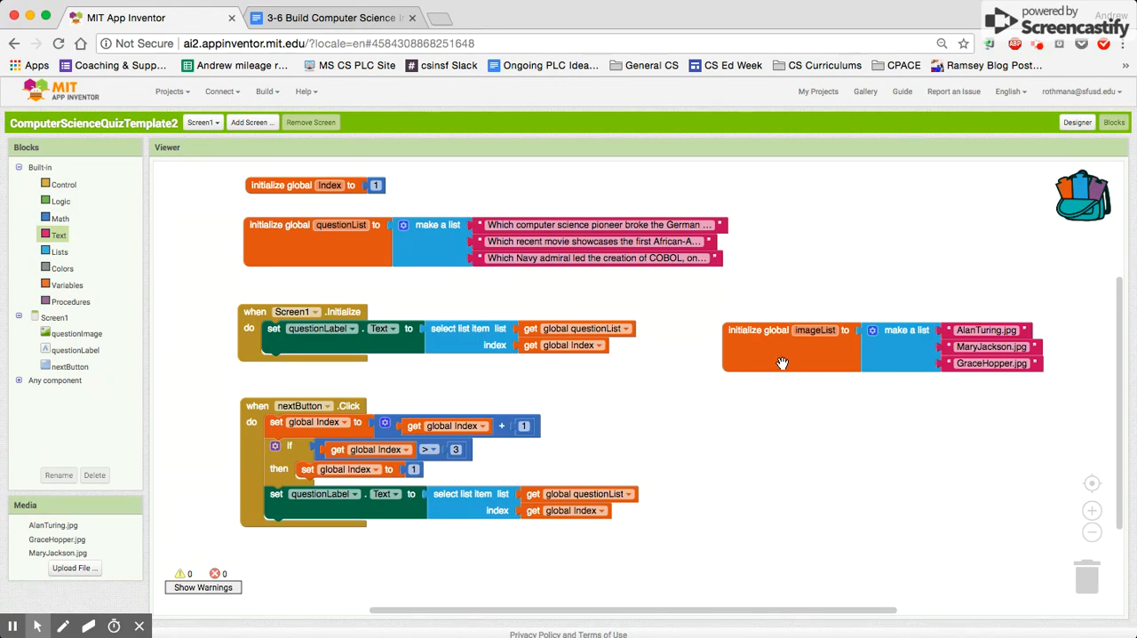
mouse_move(782, 363)
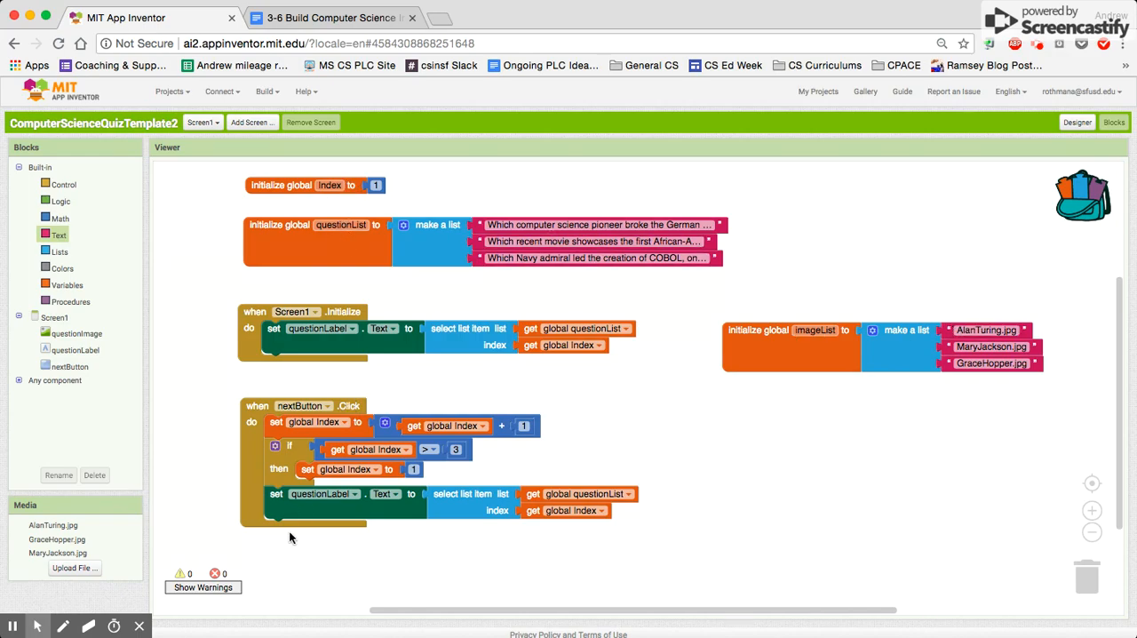
mouse_move(66, 369)
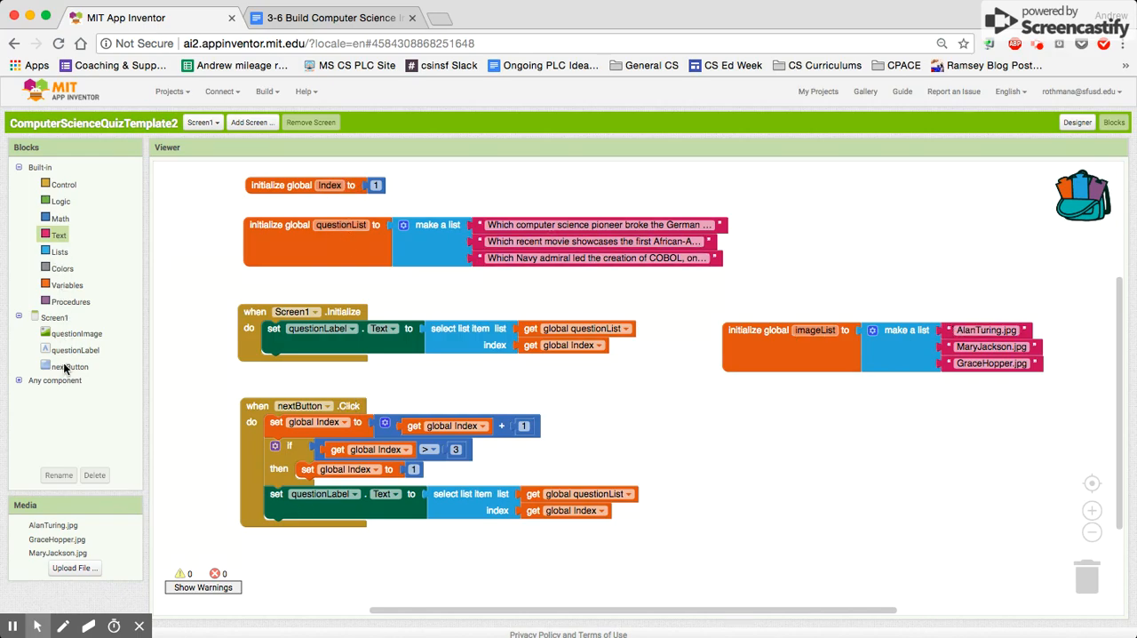
Add set questionImage.Picture to below the questionLabel update in nextButton.Click.
left_click(76, 332)
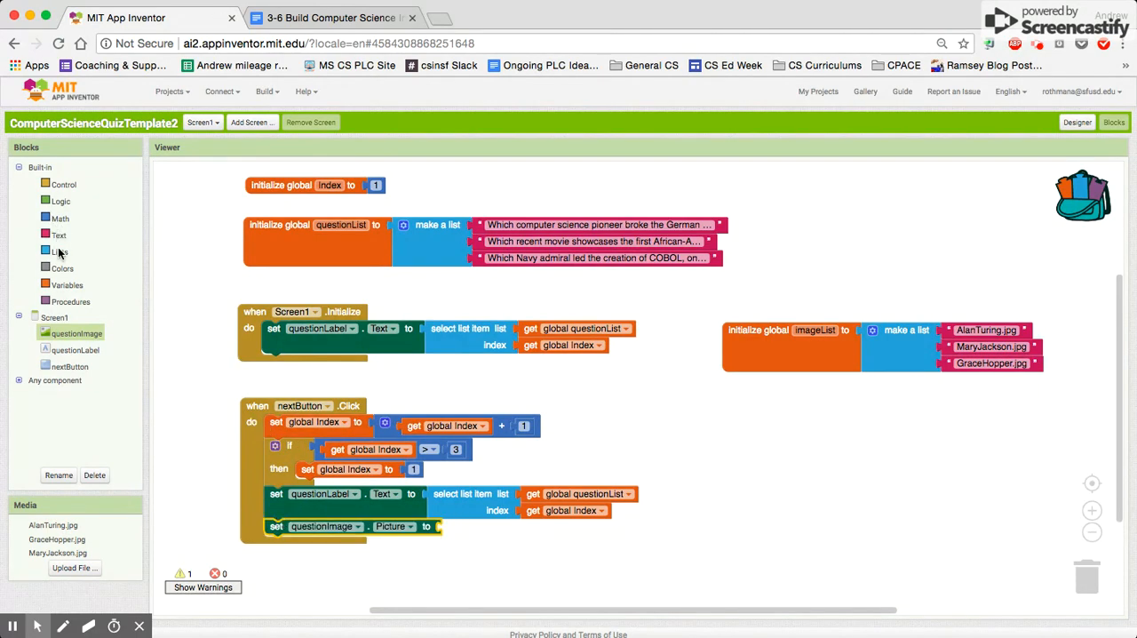
Set questionImage.Picture to select list item from global imageList at global Index.
left_click(59, 252)
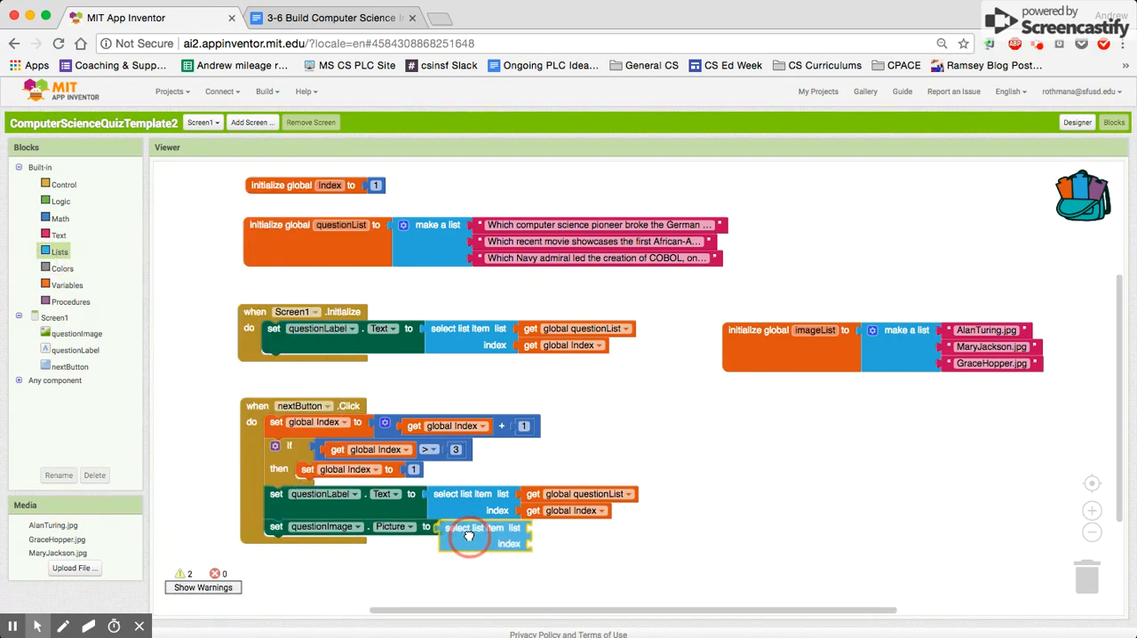
right_click(484, 532)
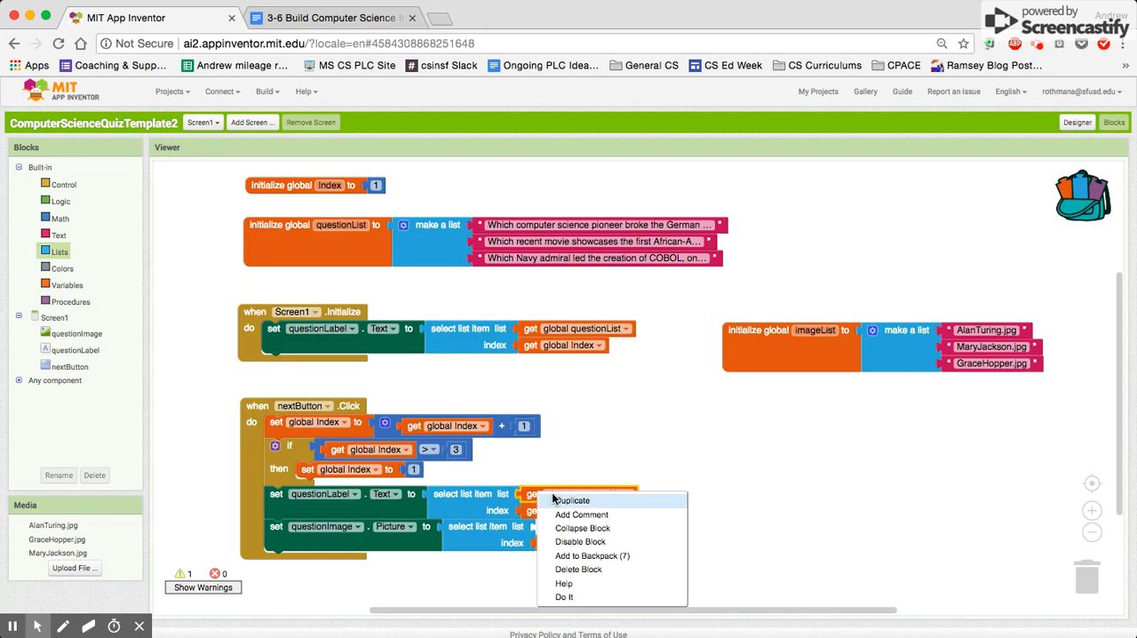
left_click(571, 499)
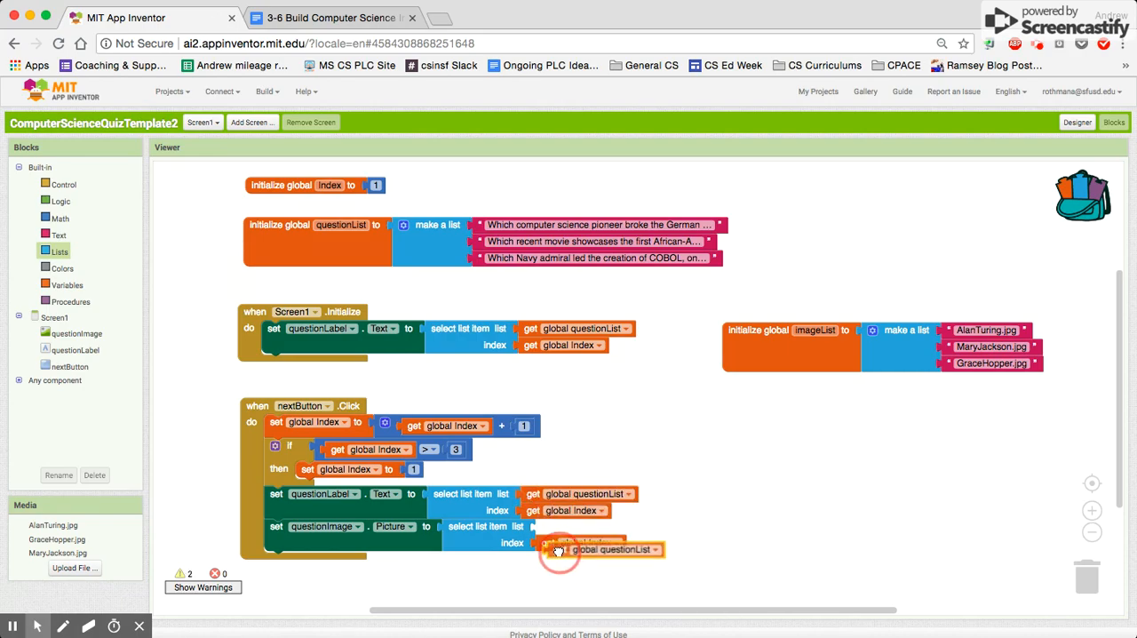
left_click(642, 526)
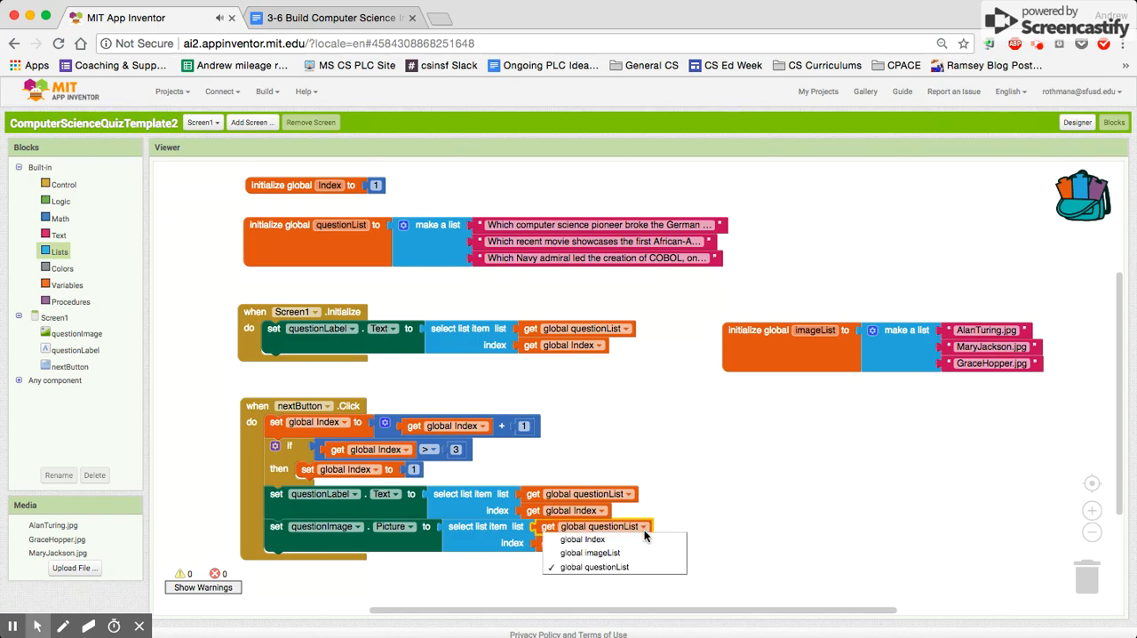
left_click(589, 553)
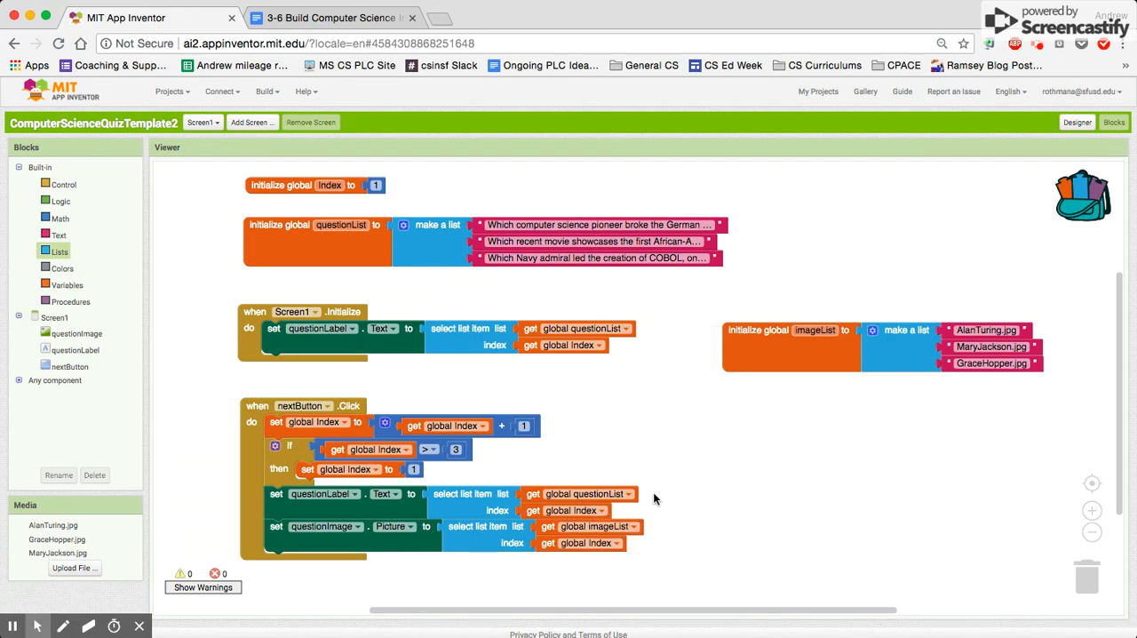
mouse_move(817, 415)
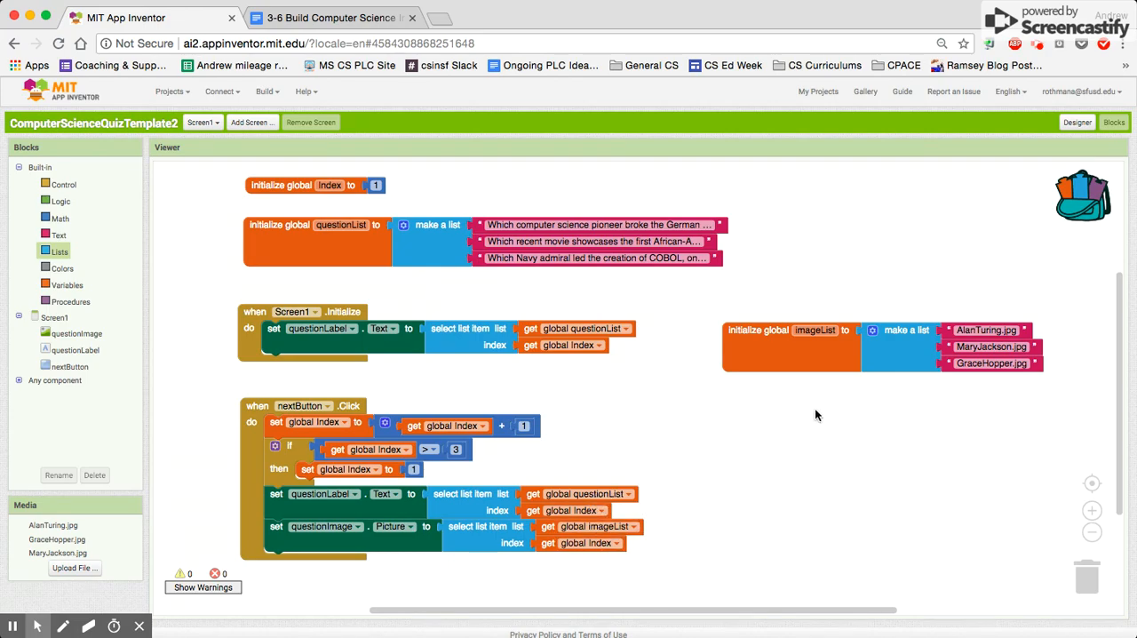